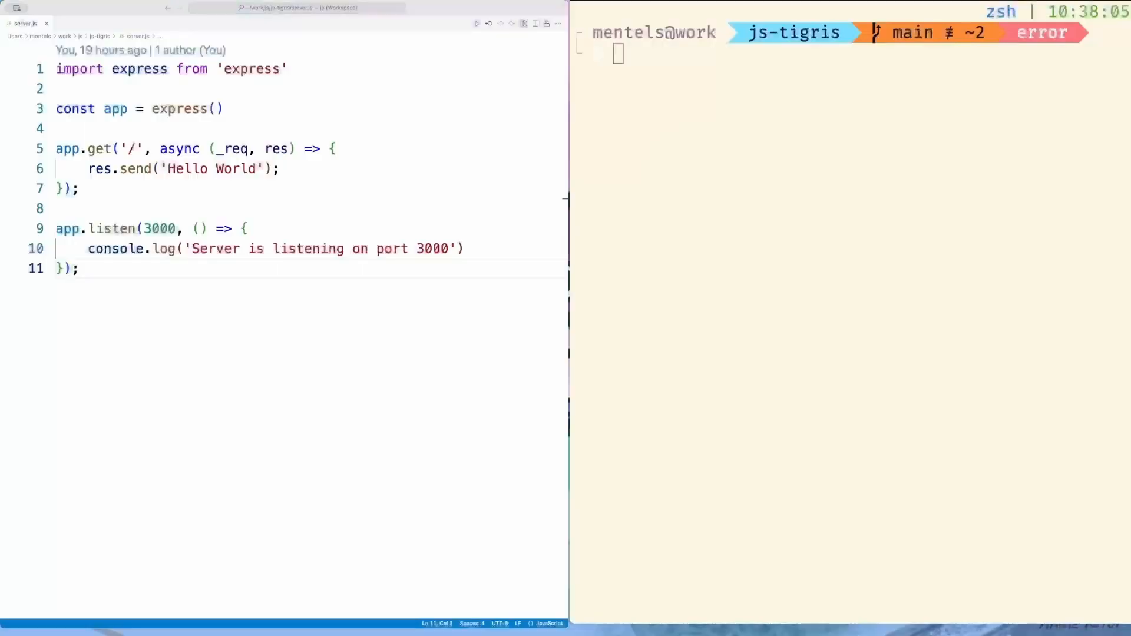
mouse_move(920, 252)
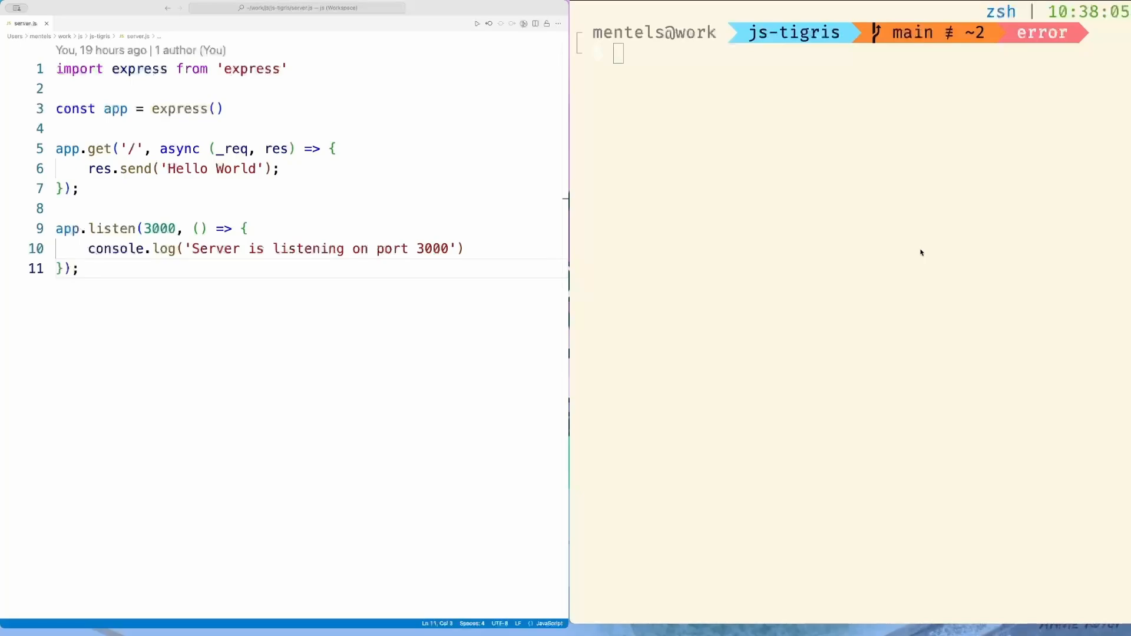
type("npm install @aws-sdk/client-s3")
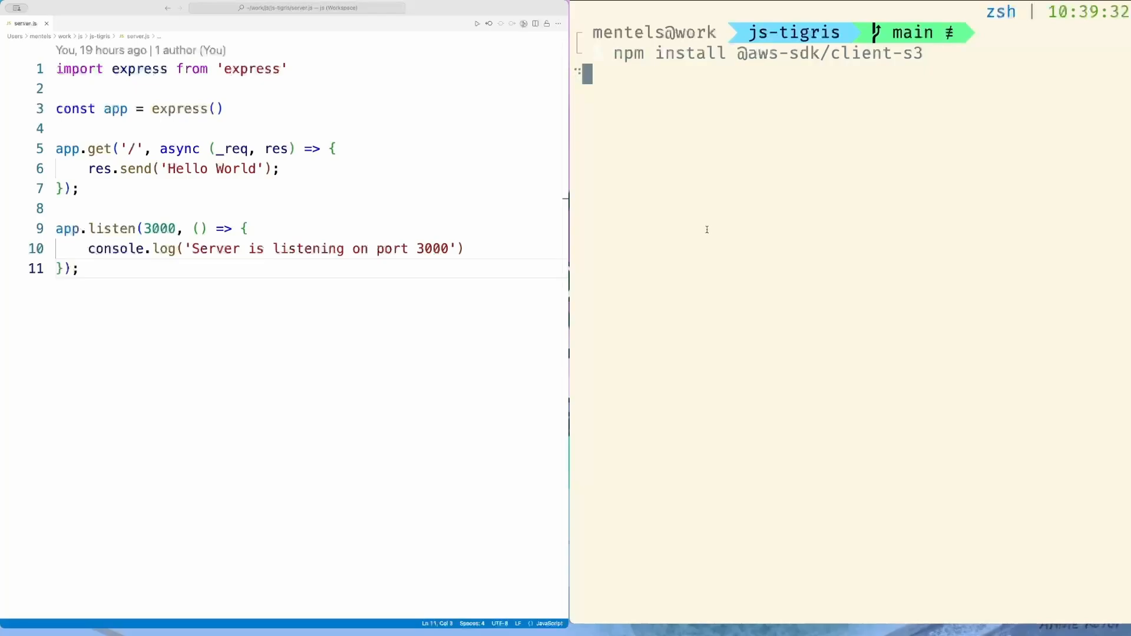
key("Return")
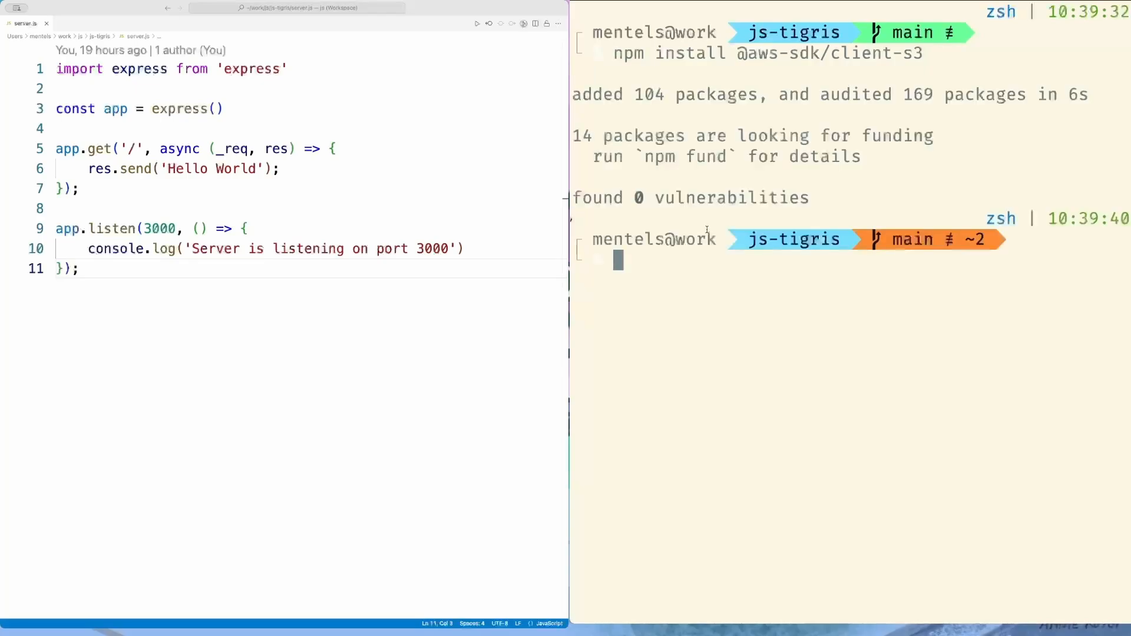
type("fly launch --no-deploy")
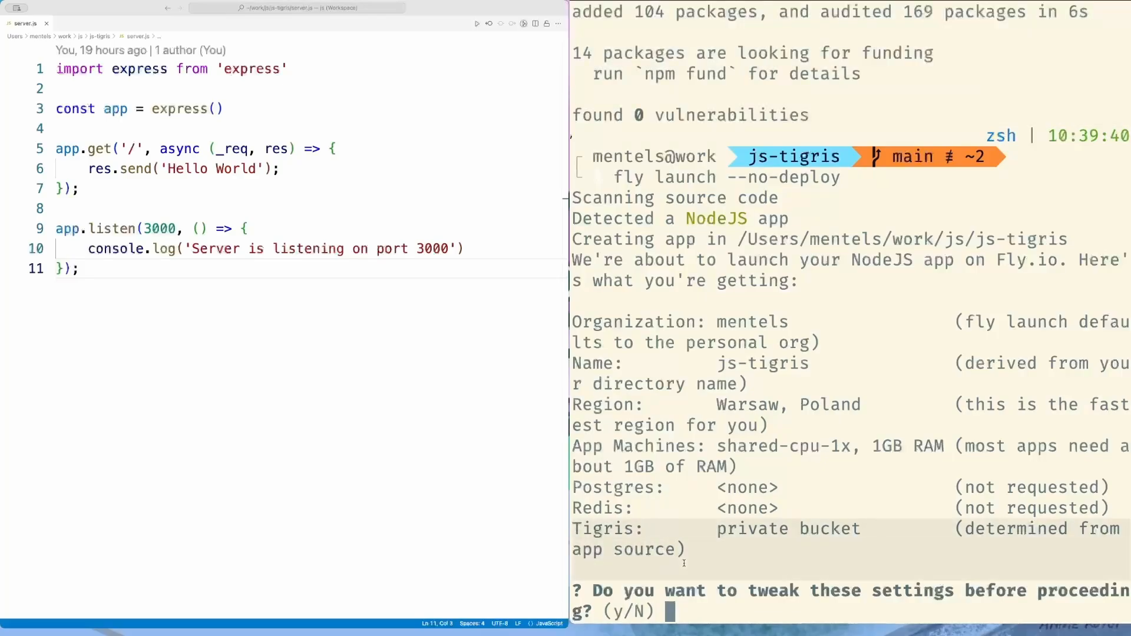
- Answer y to tweak the launch settings so the Tigris bucket credentials get exported to .envrc
type("y")
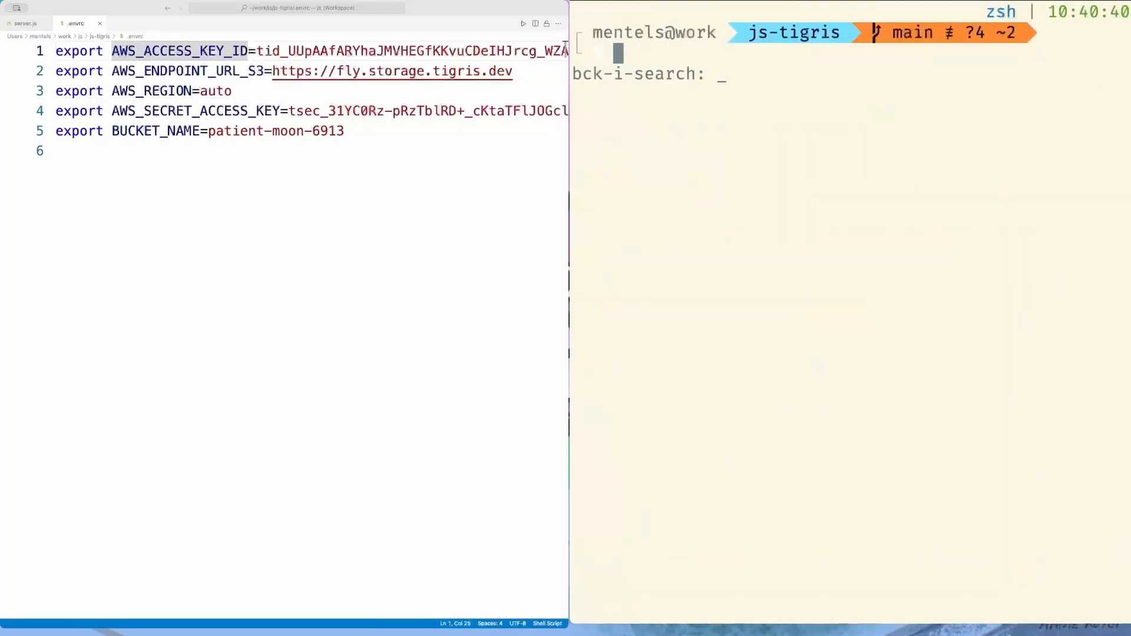
- Recall 'dash' from history to run fly ext storage dashboard for patient-moon-6913
type("dash")
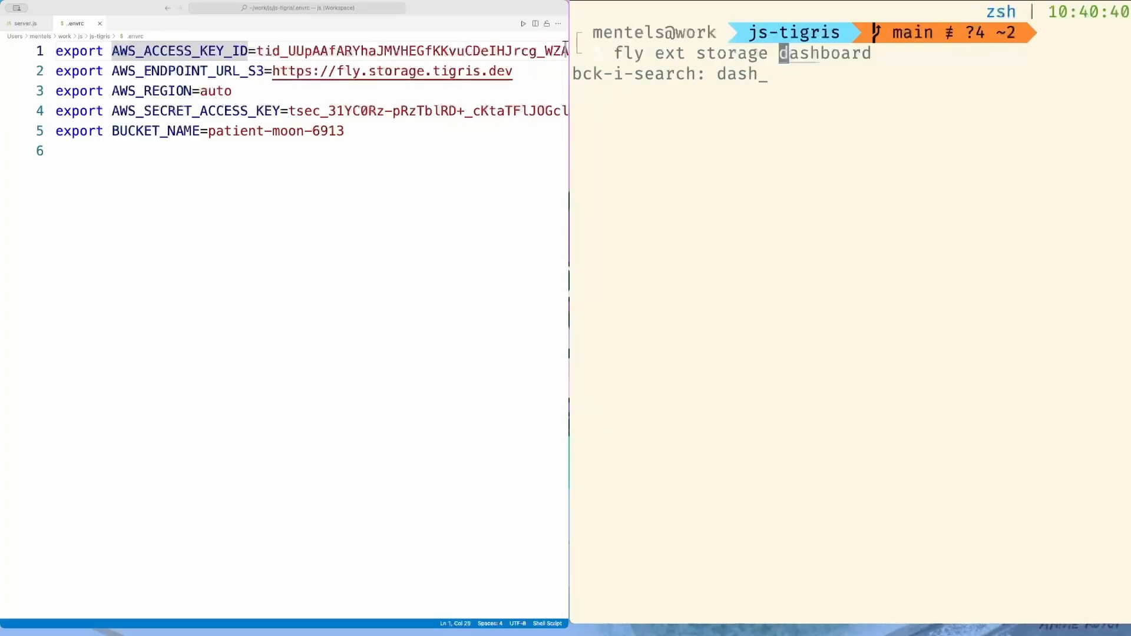
key("Return")
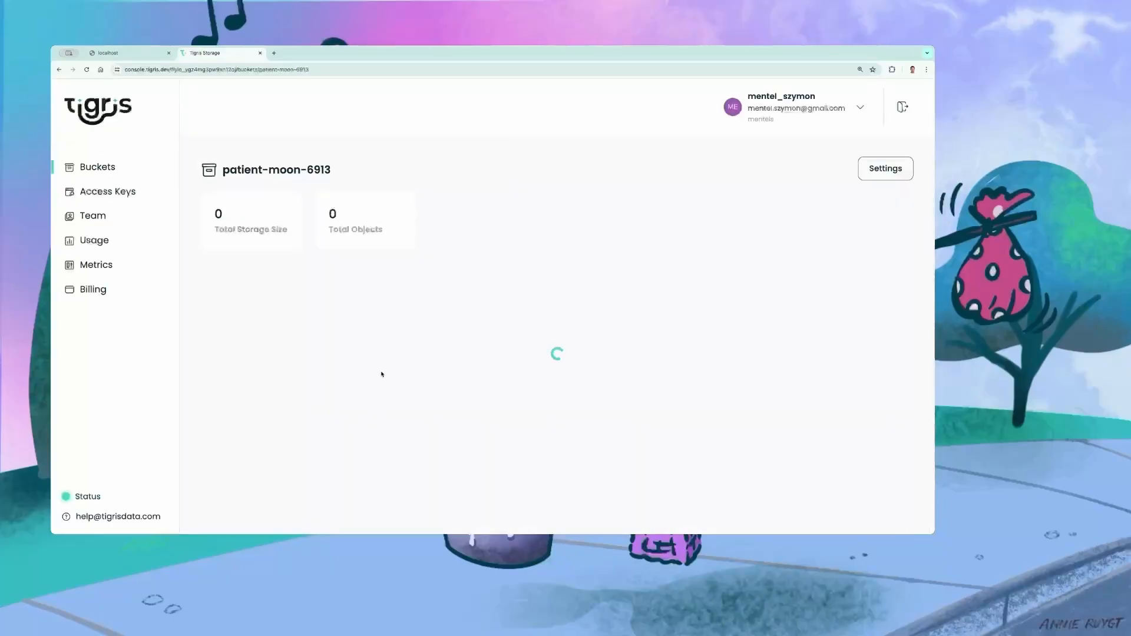
- Upload tigris.png into the patient-moon-6913 bucket and finish the dialog
left_click(858, 287)
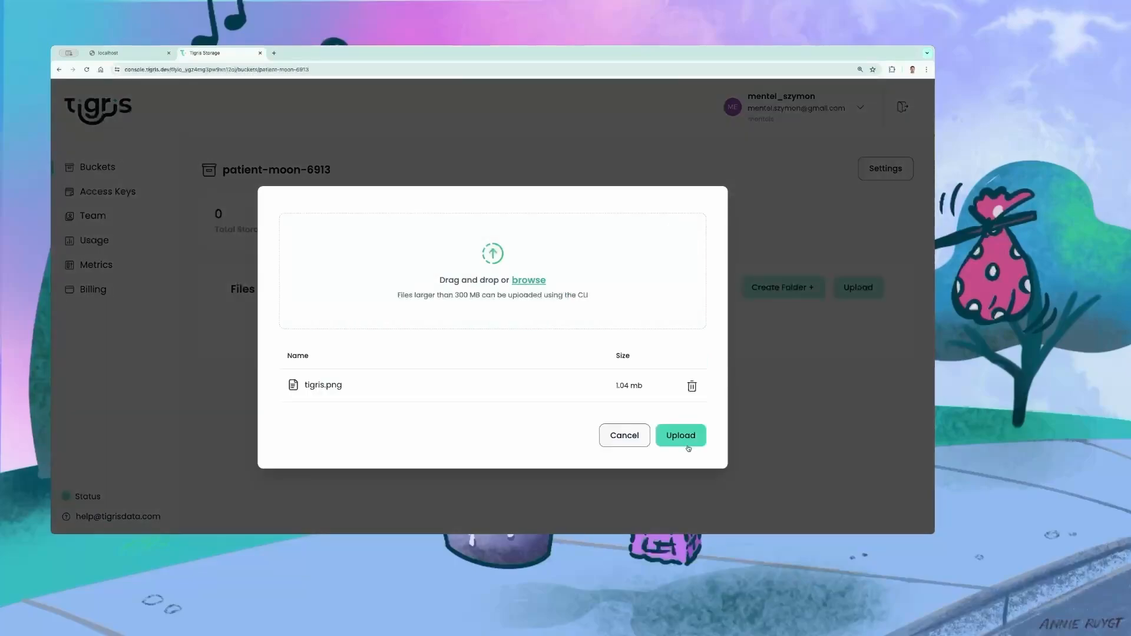
left_click(679, 435)
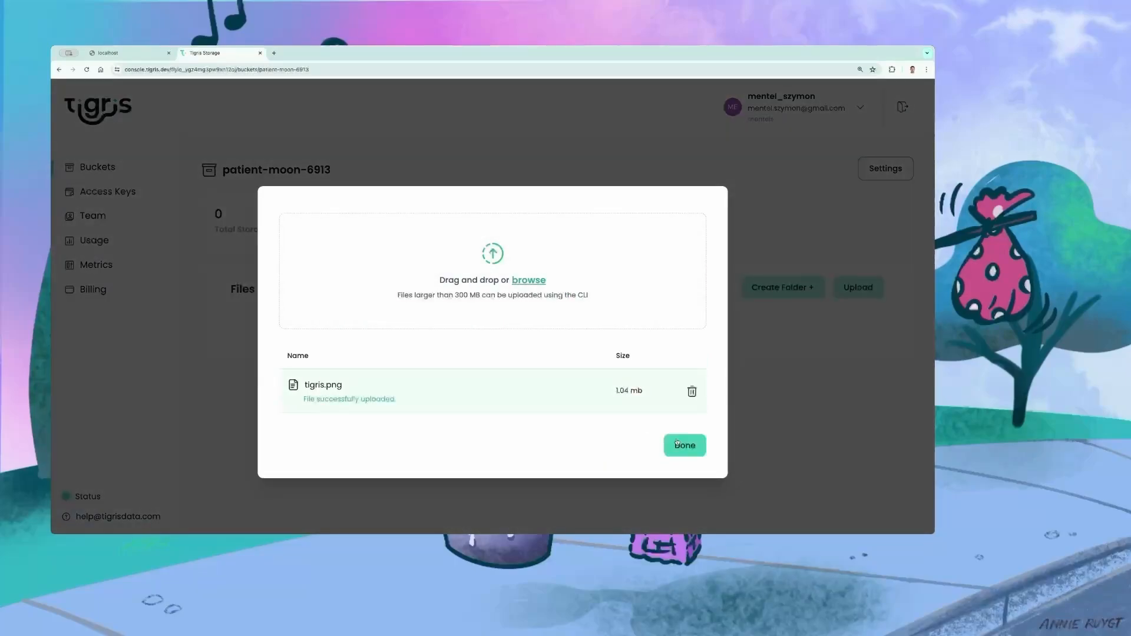
left_click(683, 445)
type("list")
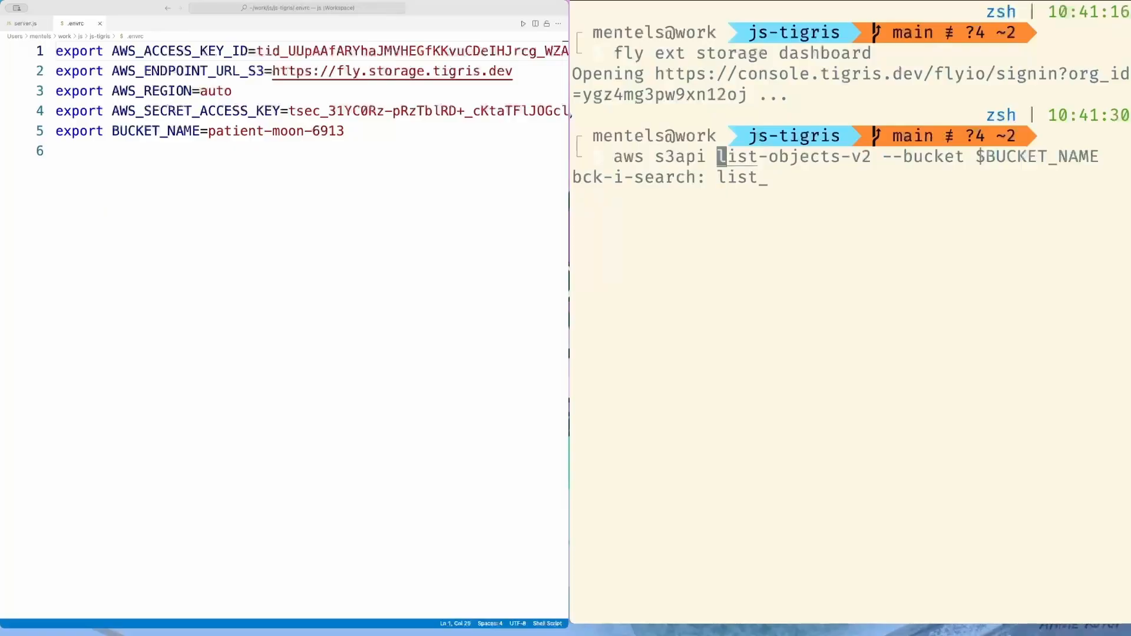
- Run aws s3api list-objects-v2 --bucket $BUCKET_NAME to confirm tigris.png is stored
key("Return")
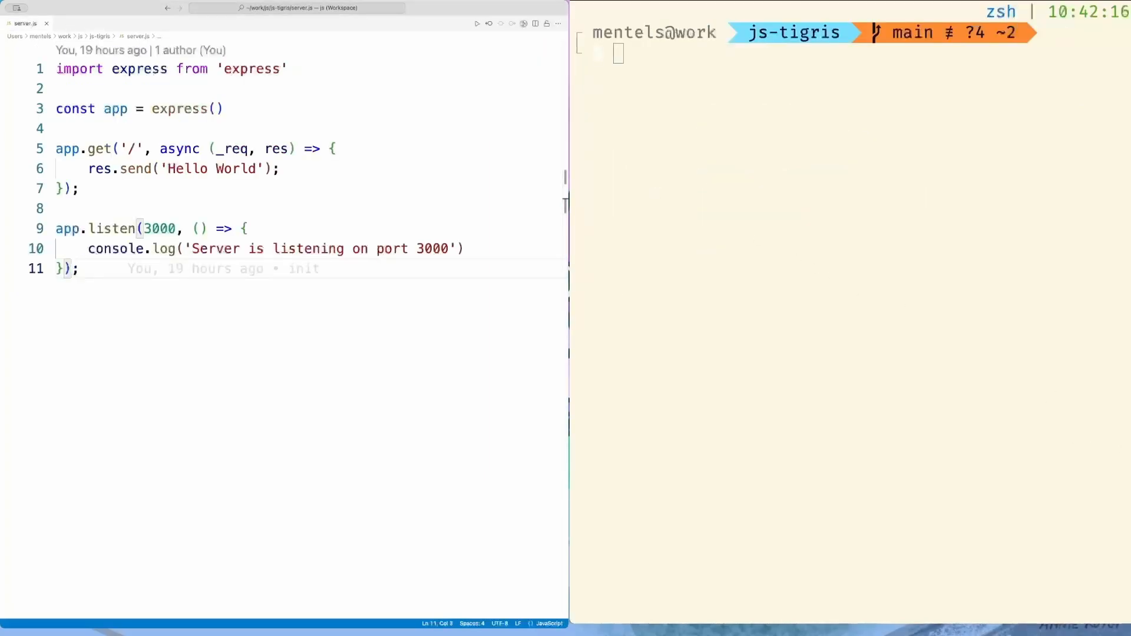
- Import S3Client and GetObjectCommand, replace res.send with a piped tigris.png fetch, and reformat server.js
type("import { S3Client, GetObjectCommand } from \"@aws-sdk/client-s3\";")
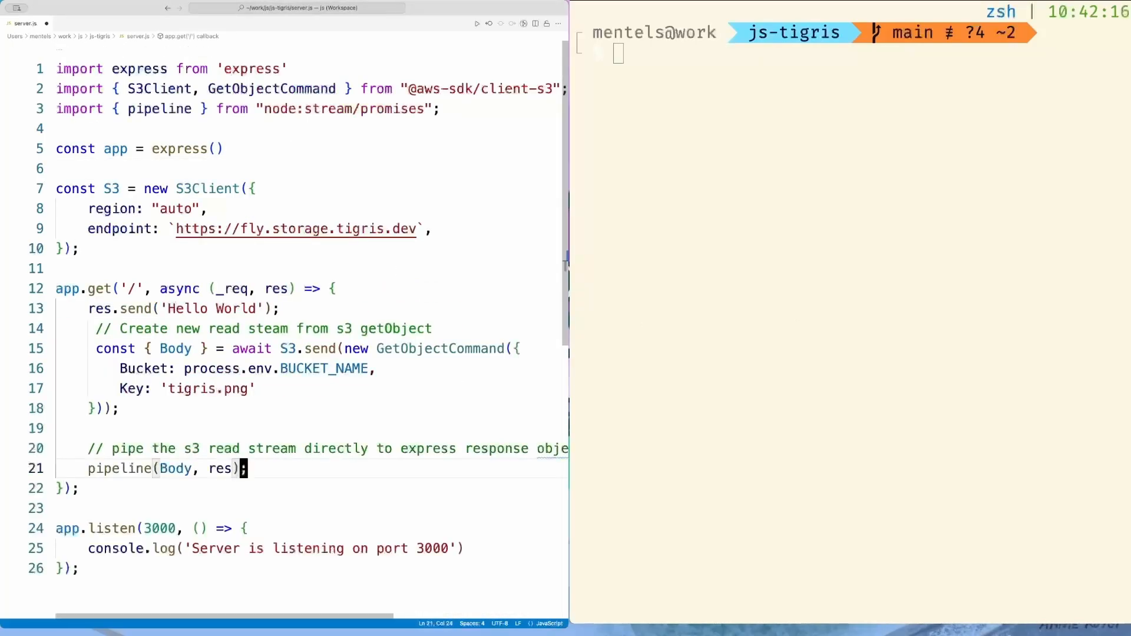
left_click(241, 309)
type(">for")
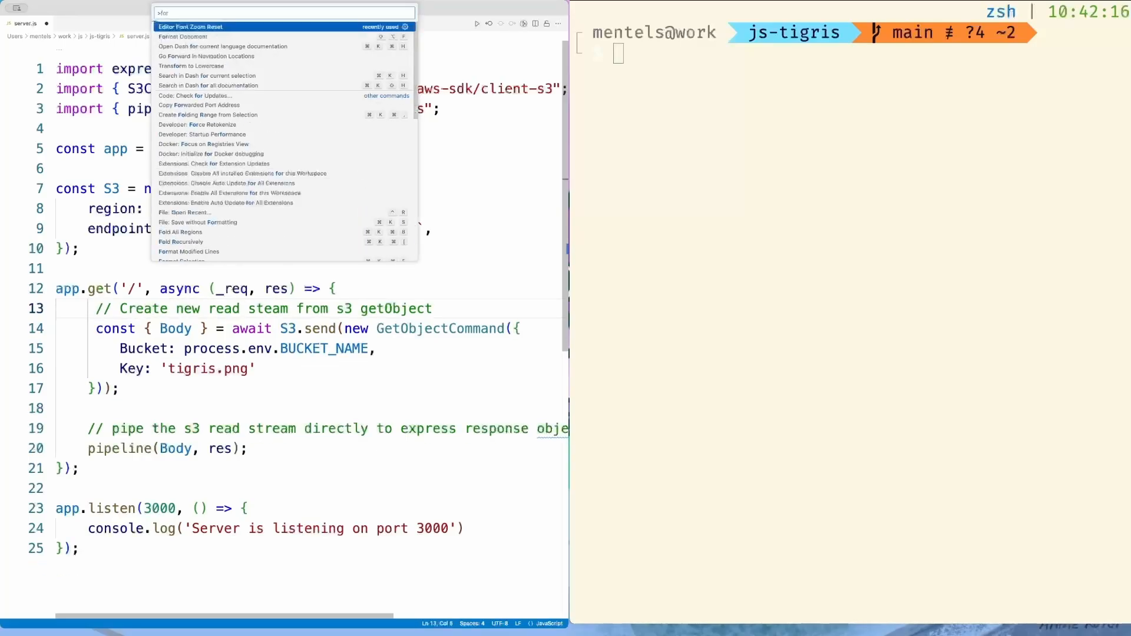
key("Escape")
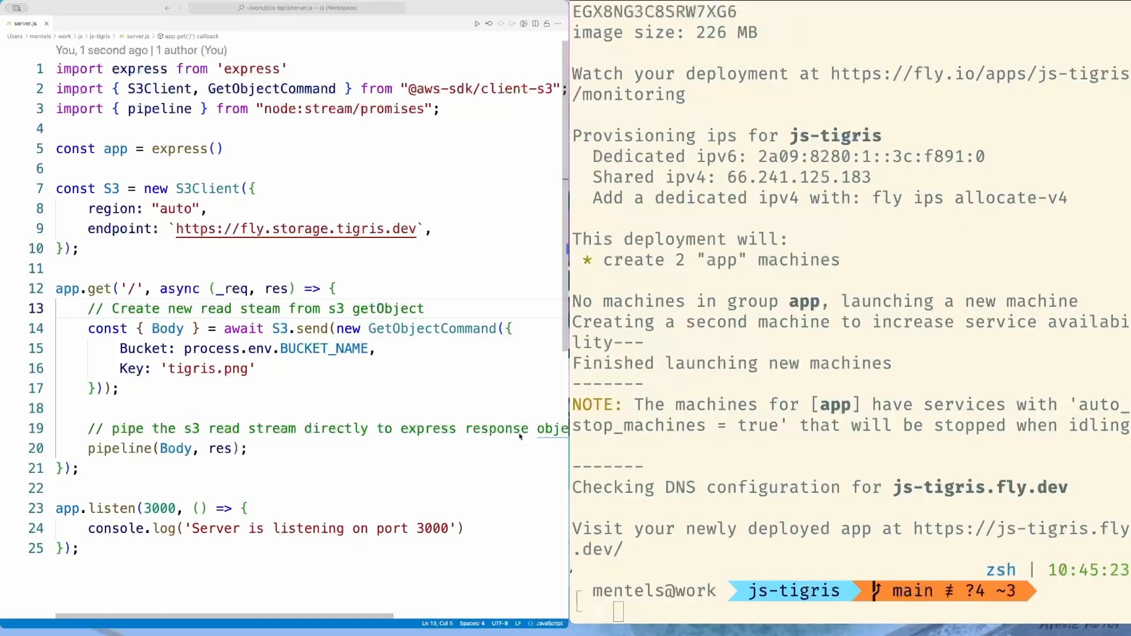
mouse_move(817, 463)
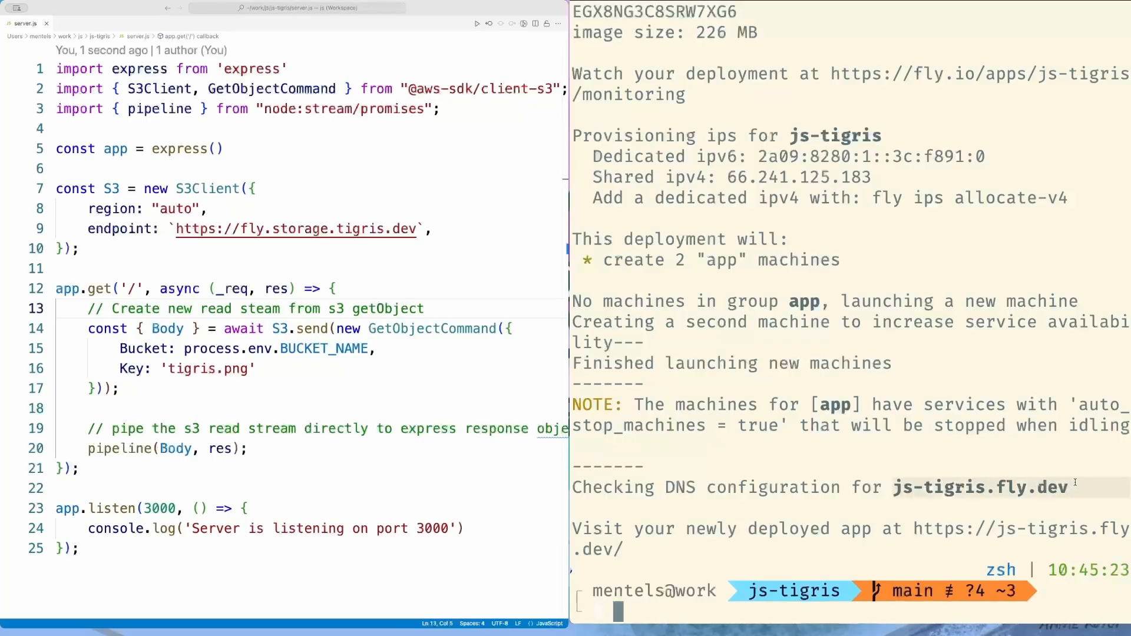
mouse_move(1035, 460)
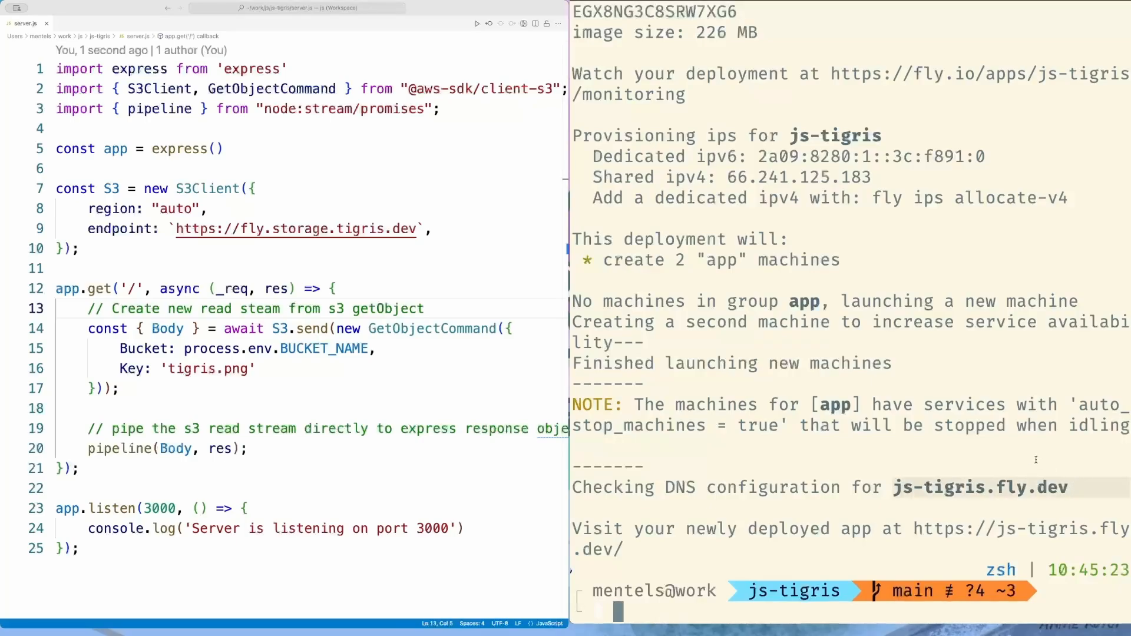